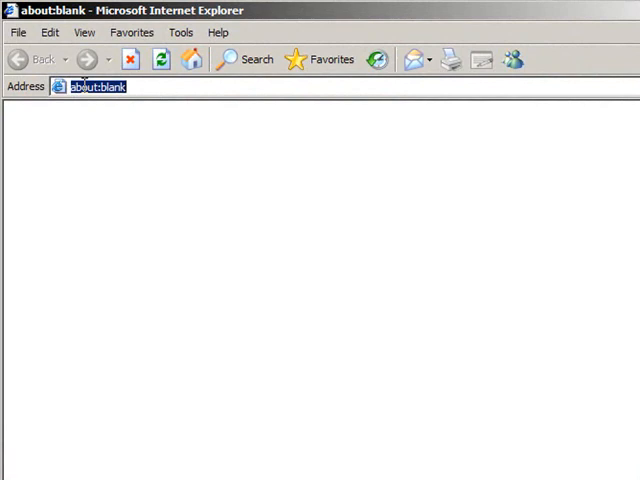
# Log in to the router at 192.168.1.1 as admin, reaching the Linksys Basic Setup page.
pyautogui.write('192.168.1.1')
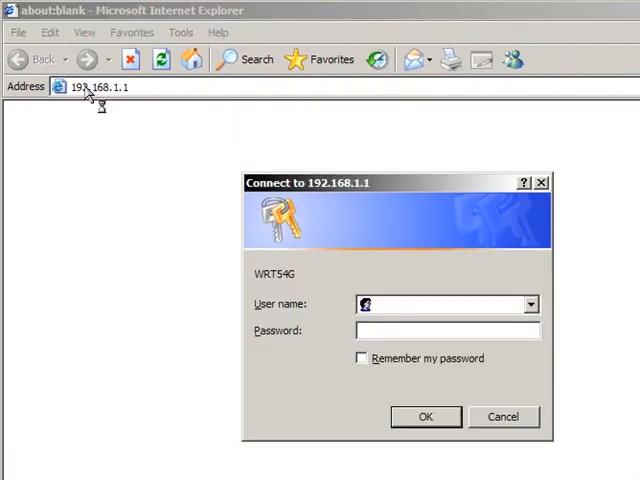
pyautogui.click(440, 304)
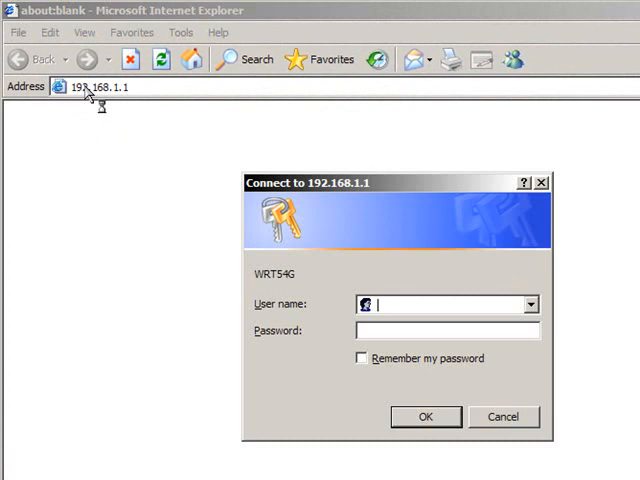
pyautogui.write('admin')
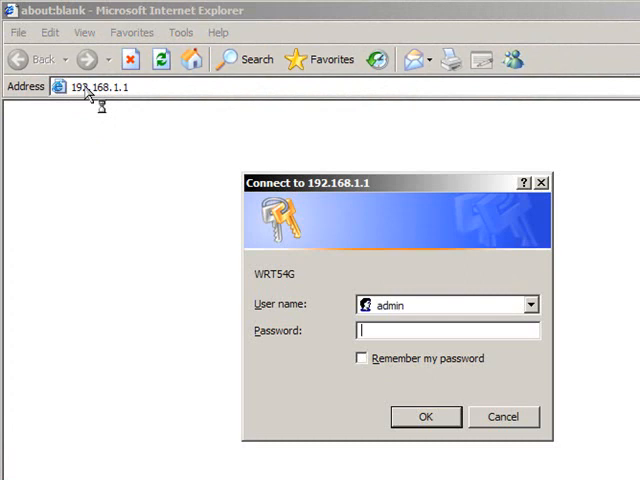
pyautogui.click(424, 416)
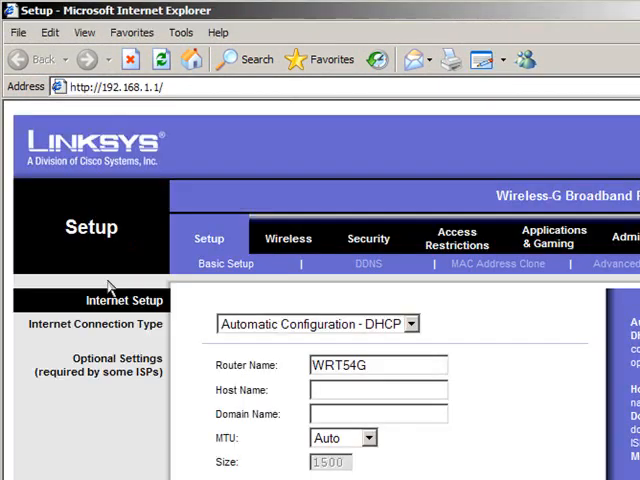
pyautogui.moveTo(476, 180)
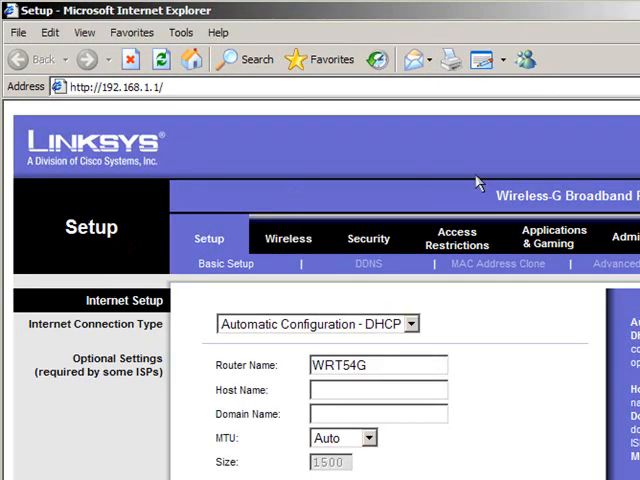
pyautogui.moveTo(224, 168)
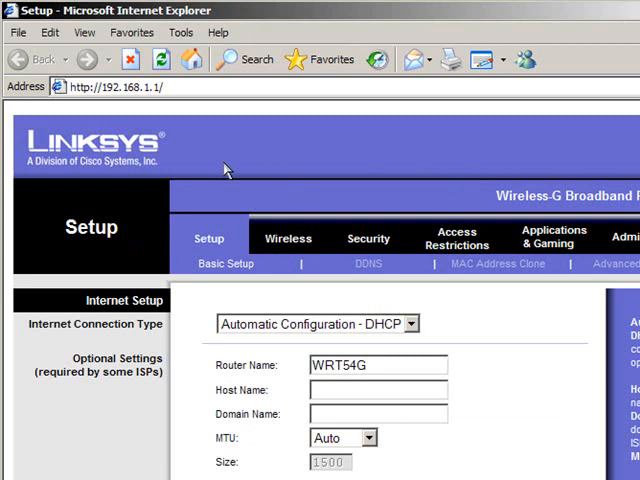
pyautogui.moveTo(552, 238)
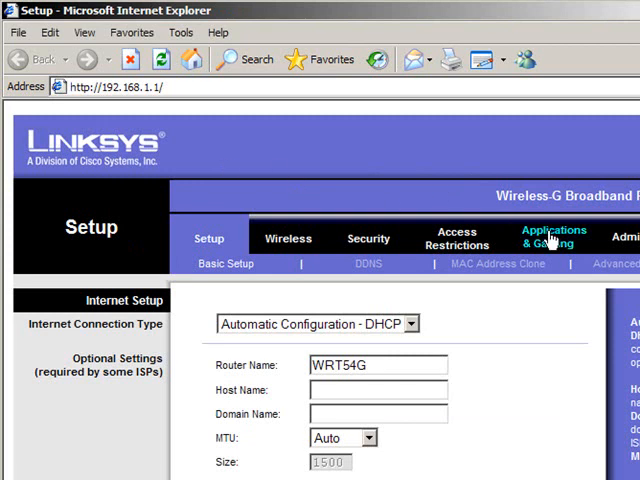
# Go to Applications & Gaming to show the empty Port Range Forward table.
pyautogui.click(554, 236)
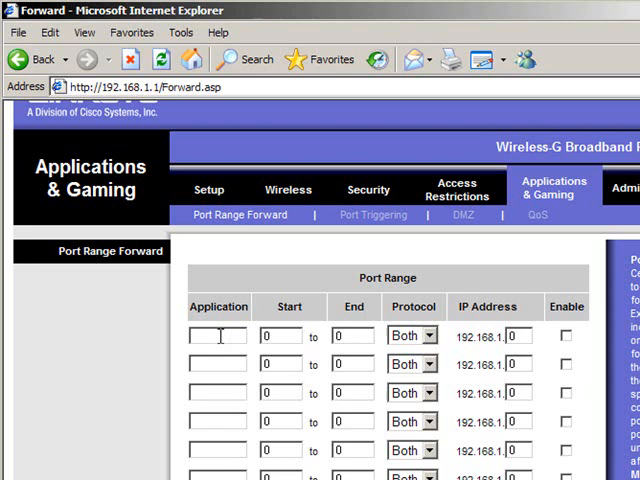
# Fill the first forwarding row: Azureus, start and end port 51329, IP address ending 133.
pyautogui.write('Azul')
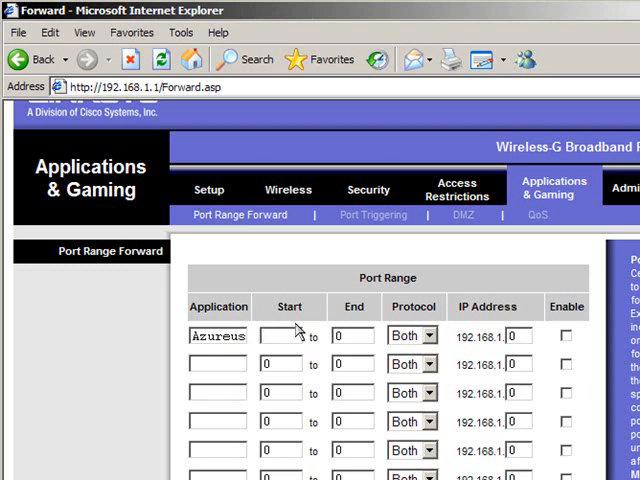
pyautogui.write('5132')
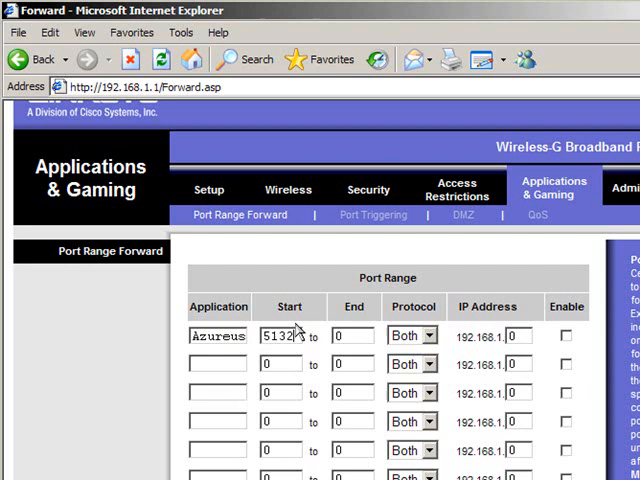
pyautogui.click(352, 336)
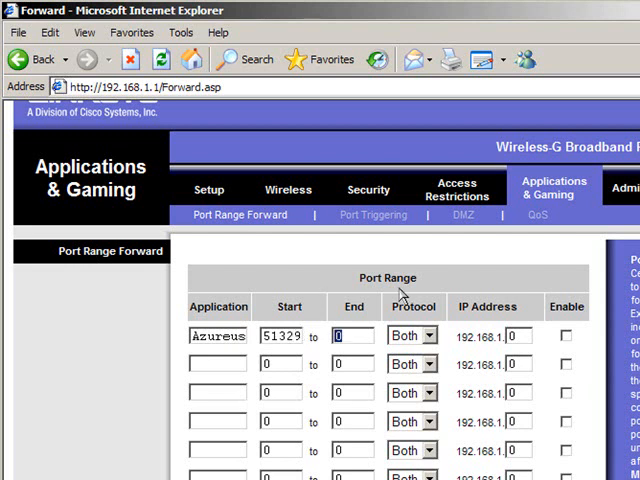
pyautogui.write('51329')
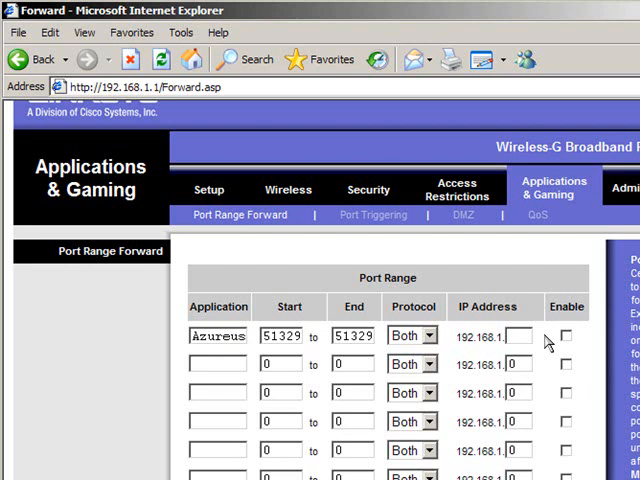
pyautogui.write('133')
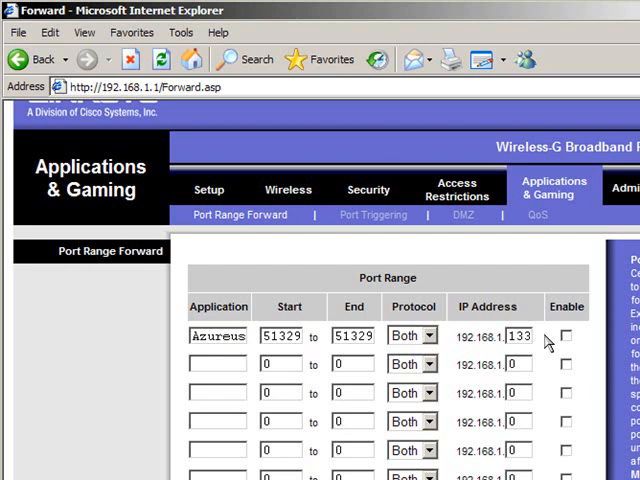
pyautogui.moveTo(570, 348)
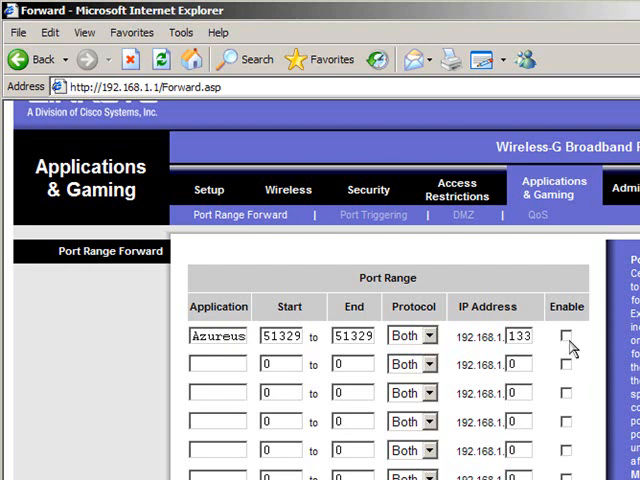
# Enable the Azureus rule, save the settings and continue past the success page.
pyautogui.click(566, 336)
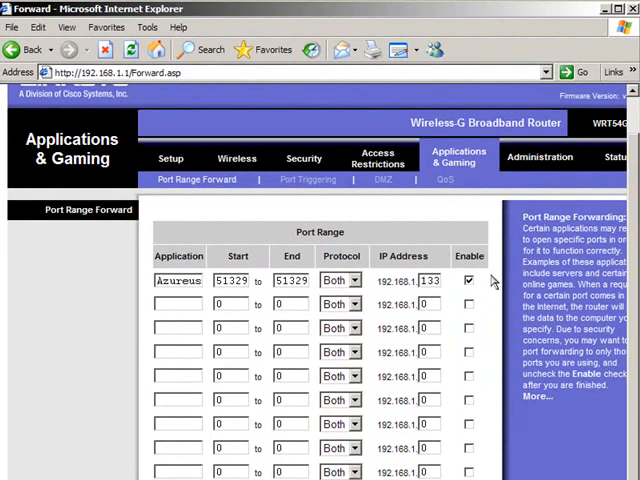
pyautogui.moveTo(130, 272)
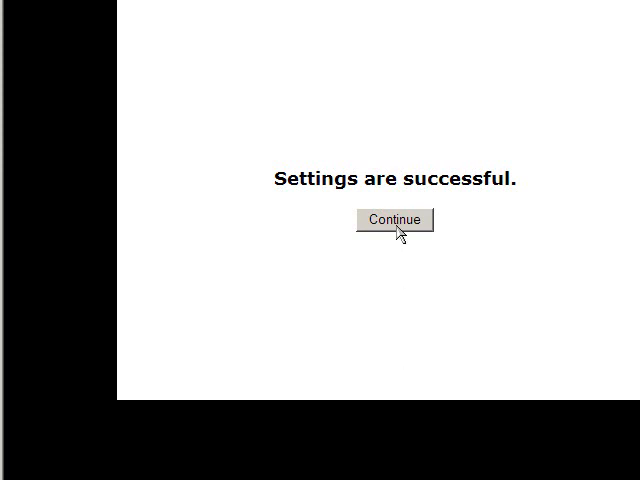
pyautogui.click(394, 220)
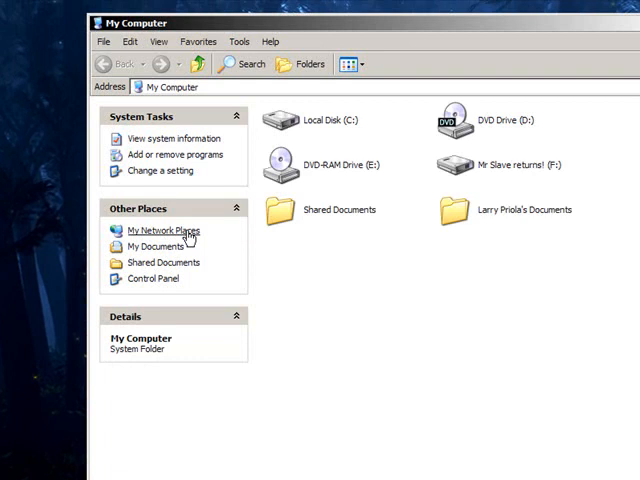
# View the Local Area Connection status, noting DHCP IP 192.168.1.100, mask and gateway.
pyautogui.click(160, 232)
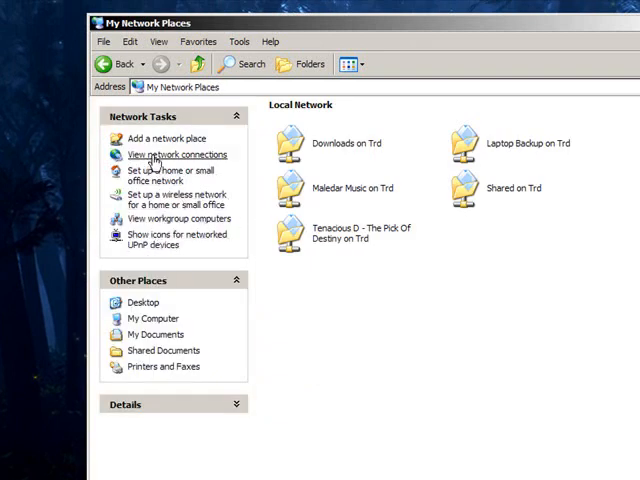
pyautogui.click(176, 154)
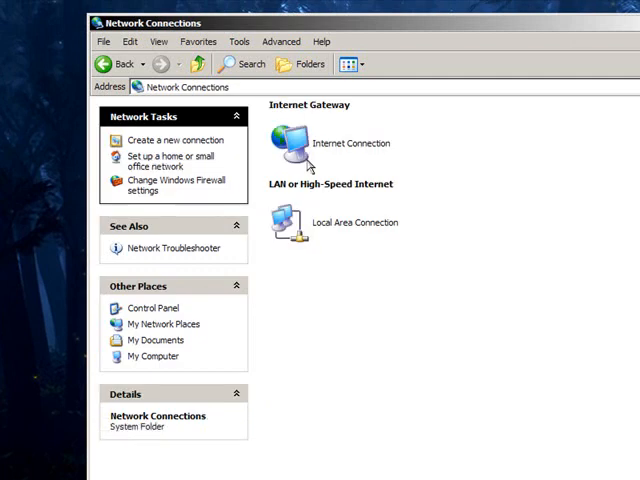
pyautogui.doubleClick(290, 220)
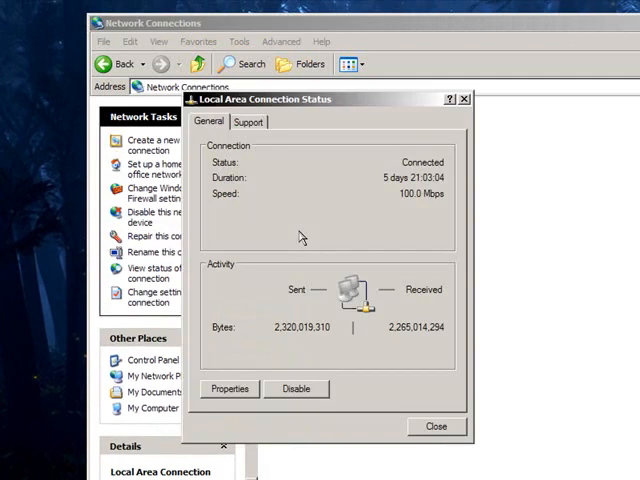
pyautogui.moveTo(232, 242)
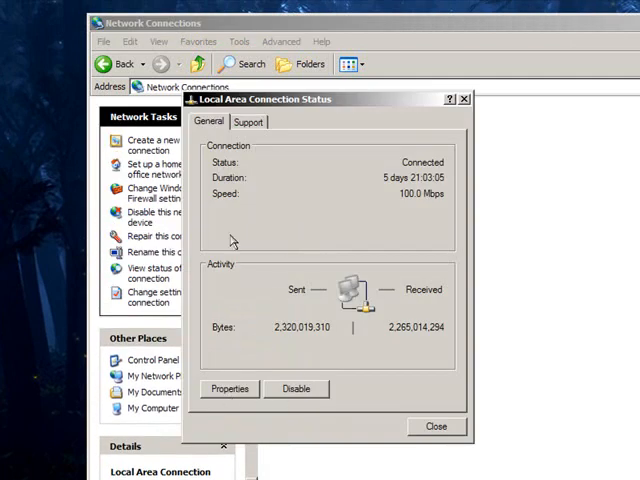
pyautogui.click(248, 120)
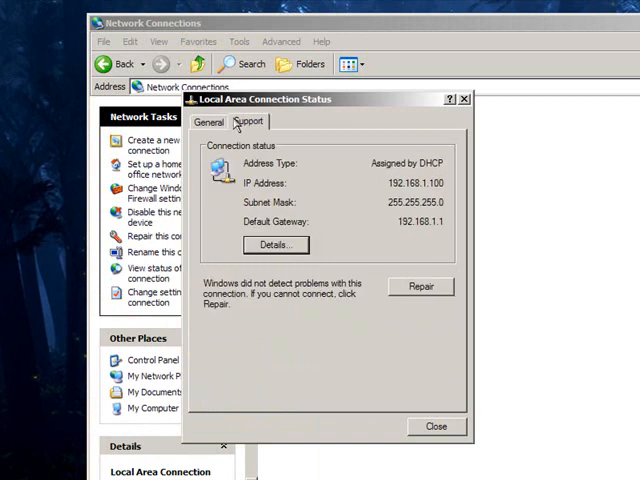
pyautogui.moveTo(396, 192)
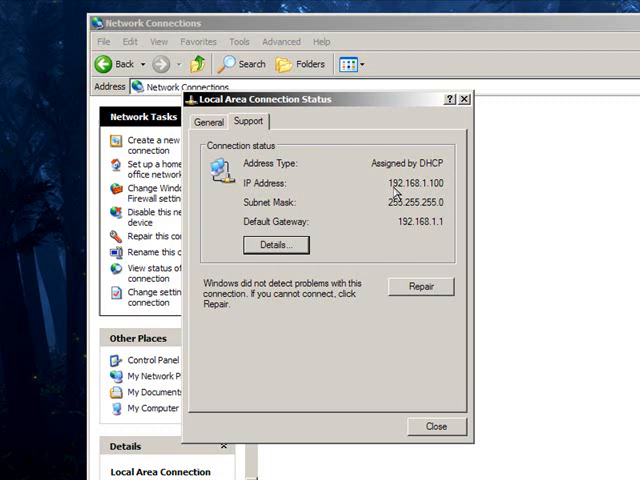
pyautogui.moveTo(304, 244)
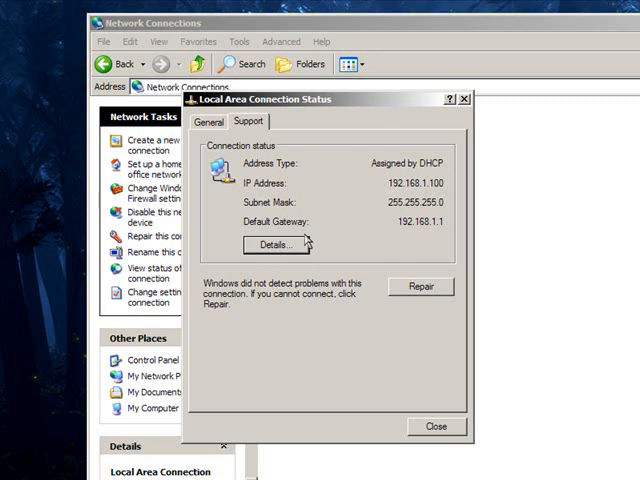
pyautogui.moveTo(200, 128)
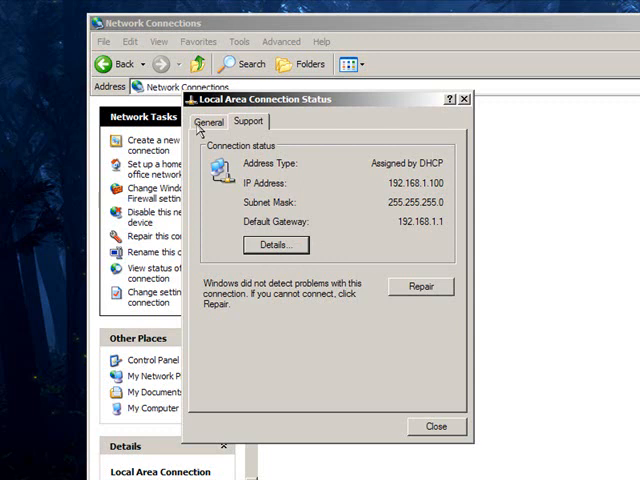
pyautogui.click(208, 120)
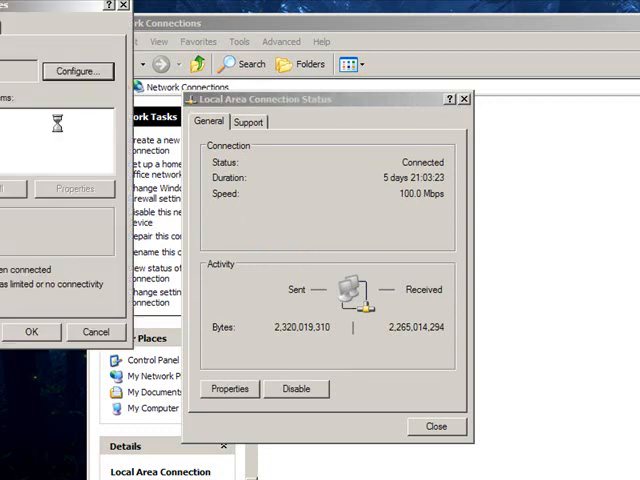
# From the connection's properties, select Internet Protocol (TCP/IP) for its settings.
pyautogui.click(228, 388)
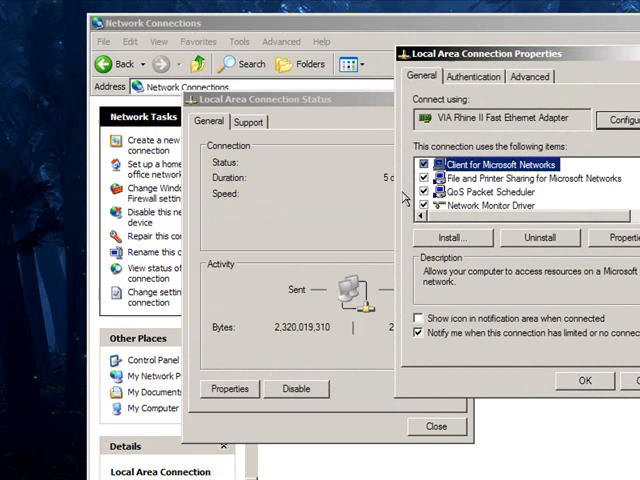
pyautogui.scroll(-3)
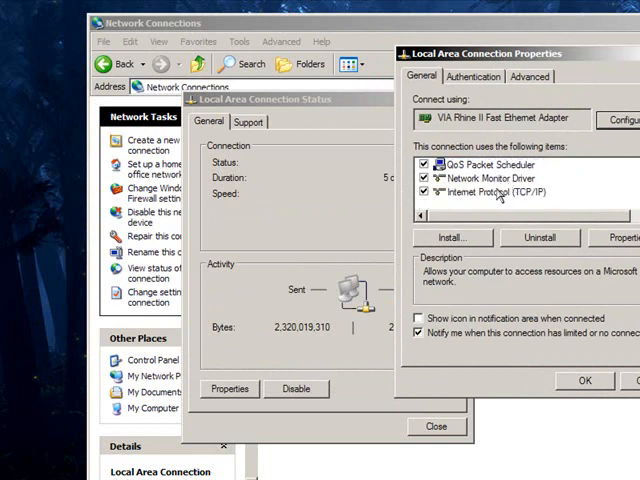
pyautogui.click(496, 190)
pyautogui.write('ipc')
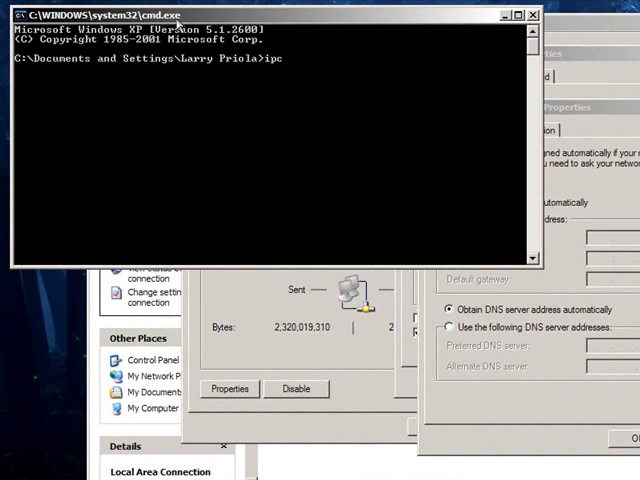
# Run ipconfig /all to list the adapter configuration with Comcast DNS servers.
pyautogui.write('onfig /all')
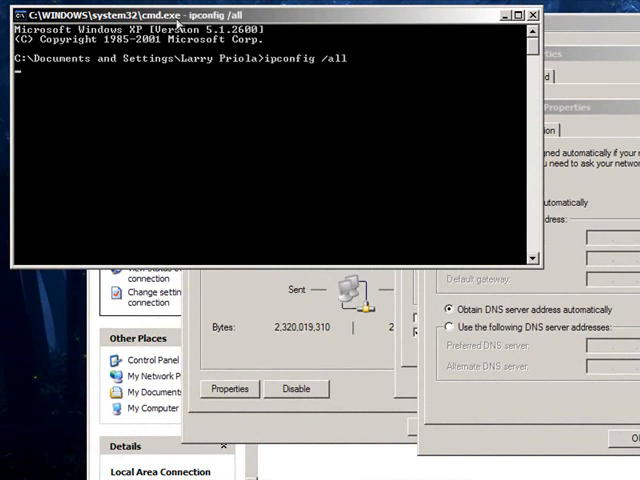
pyautogui.press('Return')
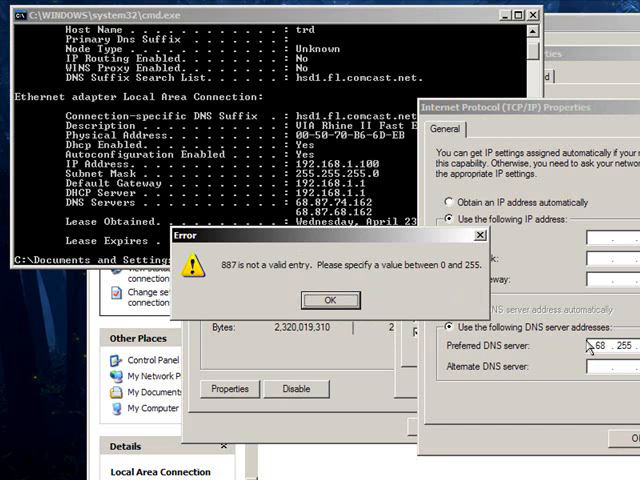
# Enter a static IP, subnet mask, gateway and both Comcast DNS servers from ipconfig, and save.
pyautogui.click(328, 300)
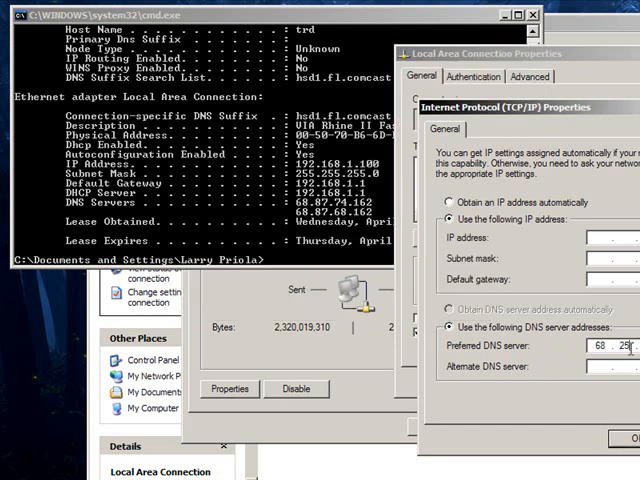
pyautogui.write('87 .')
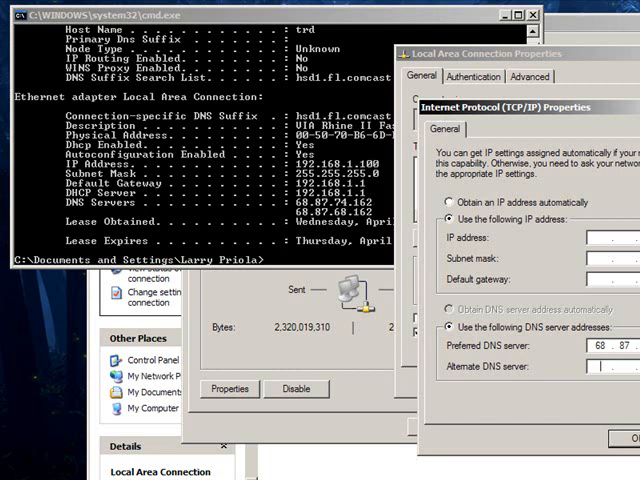
pyautogui.write('68 . 87 .')
pyautogui.click(612, 236)
pyautogui.write('192 . 168 .')
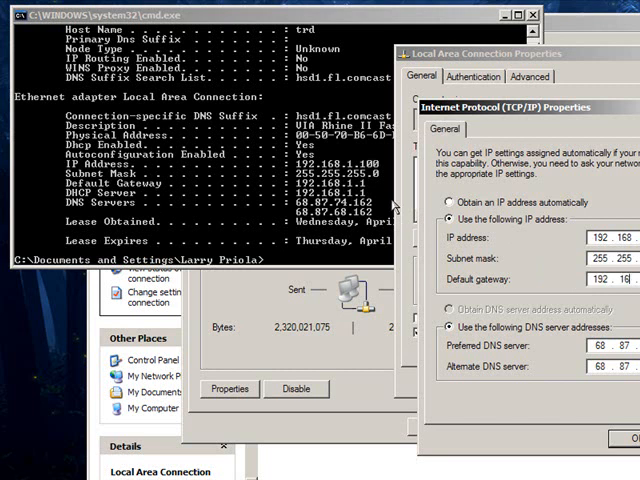
pyautogui.moveTo(410, 284)
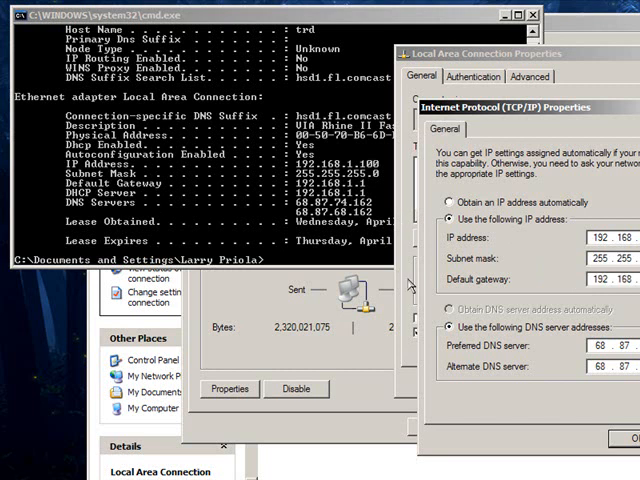
pyautogui.click(624, 440)
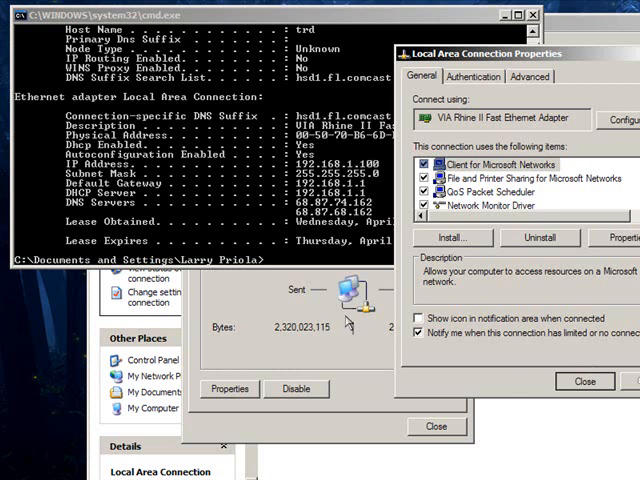
# Close the connection properties and return to Port Range Forward showing the enabled Azureus rule.
pyautogui.click(584, 380)
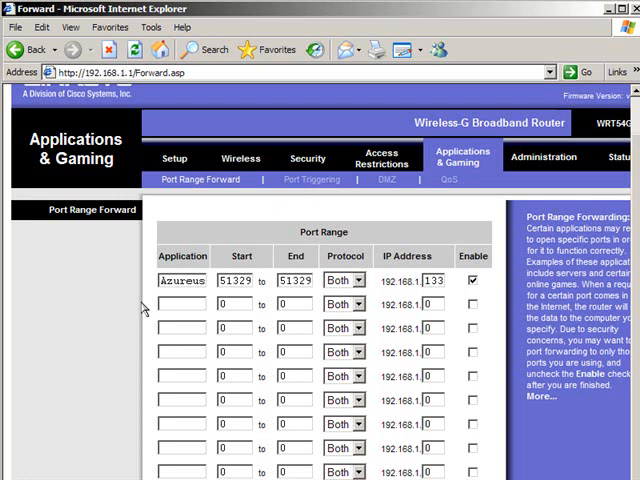
pyautogui.moveTo(140, 376)
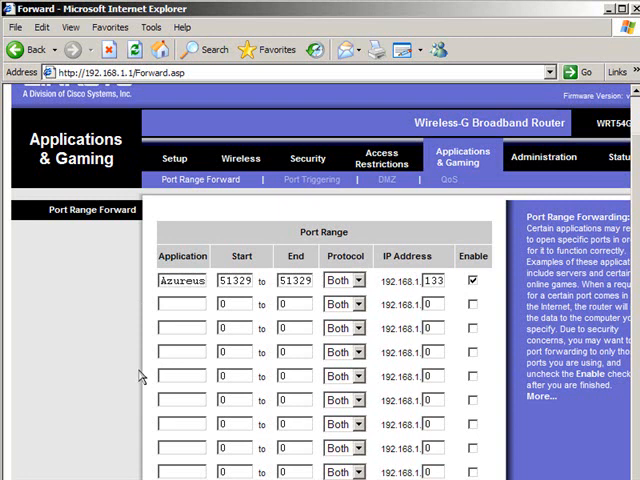